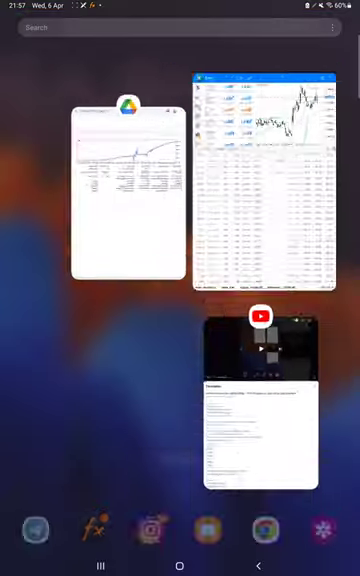
Return to the Strategy 5 Part 07.pdf backtest report in Samsung Notes from recent apps.
{"action": "left_click", "coordinate": [128, 190]}
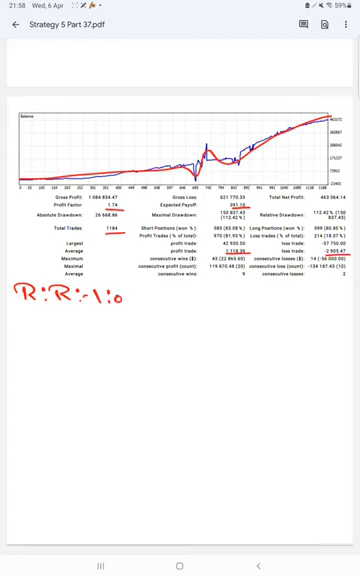
Complete the risk-reward as 1:0.38 and handwrite 'B.E :- 72%' below it.
{"action": "type", "text": ".38"}
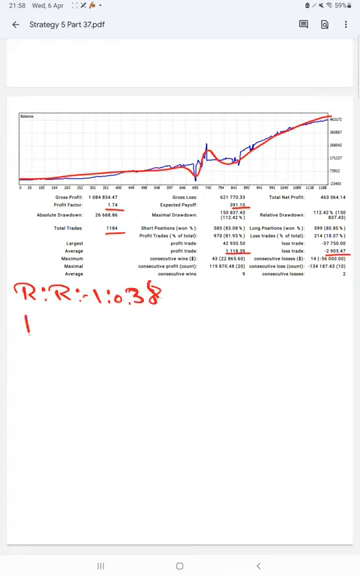
{"action": "type", "text": "B.E :-"}
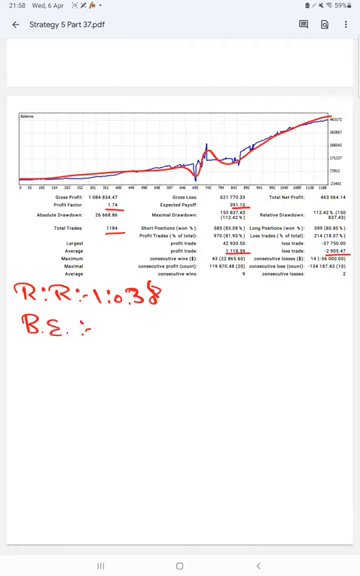
{"action": "type", "text": "721"}
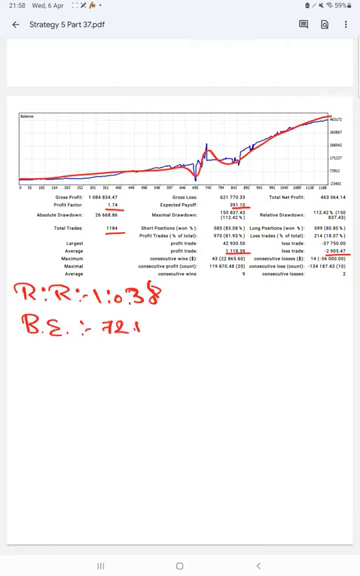
Handwrite 'Acc :- 81%' and '9%' on new lines beneath the break-even note.
{"action": "type", "text": "Acc"}
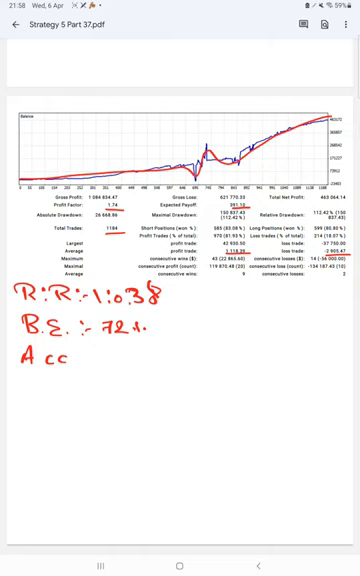
{"action": "type", "text": ":-"}
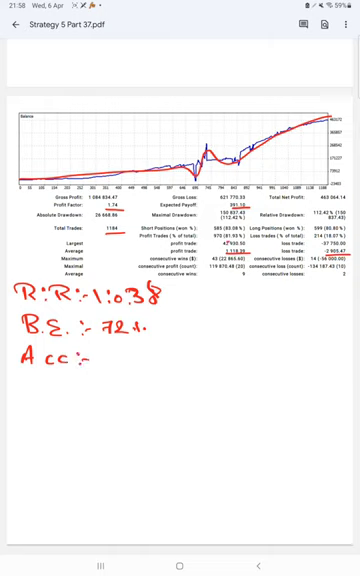
{"action": "type", "text": "81"}
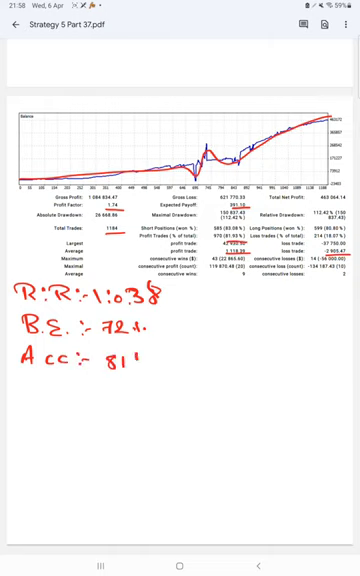
{"action": "type", "text": "9%."}
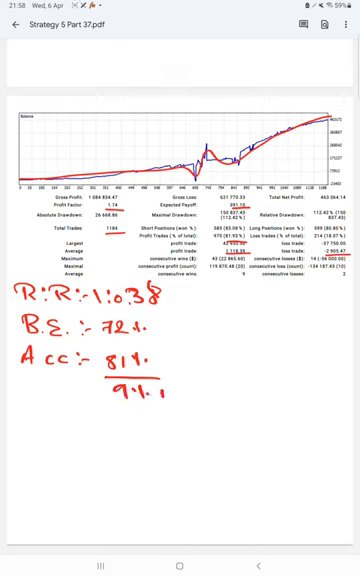